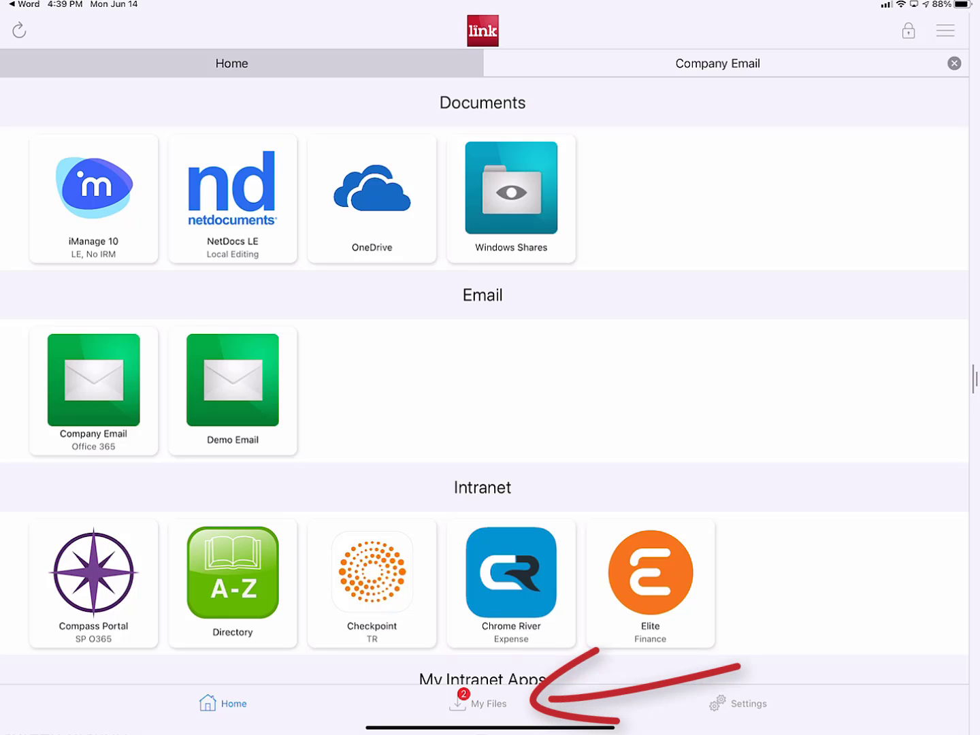
Step: Open Files from the Apple Apps folder and share the Limited-Partnership-Agreement Version Q document to LINK
{"action": "left_click", "coordinate": [479, 704]}
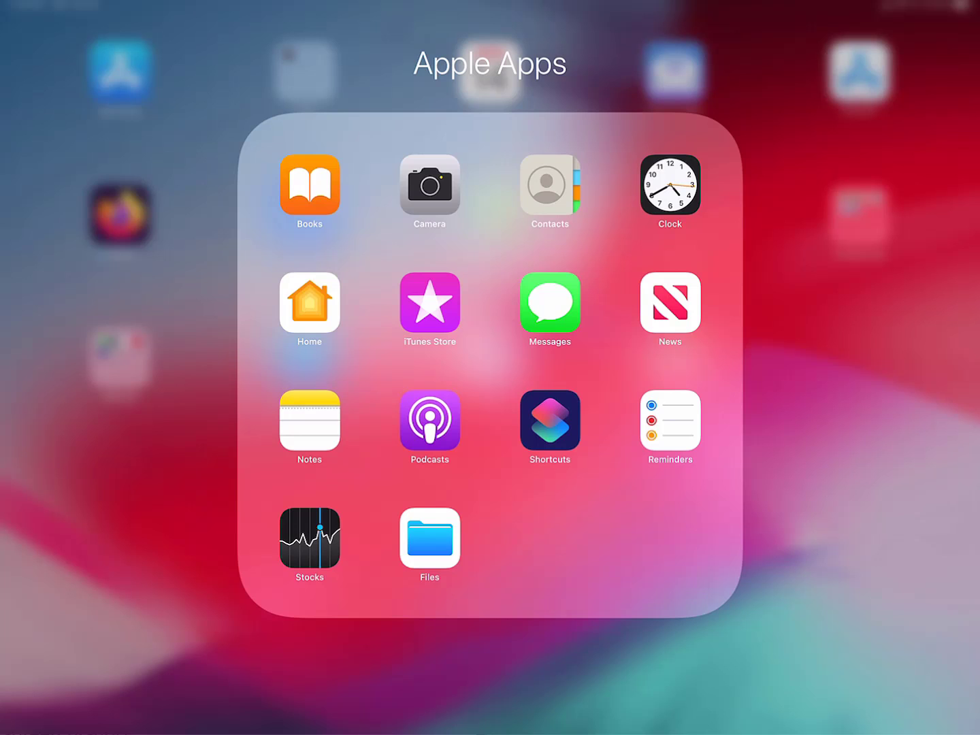
{"action": "left_click", "coordinate": [429, 537]}
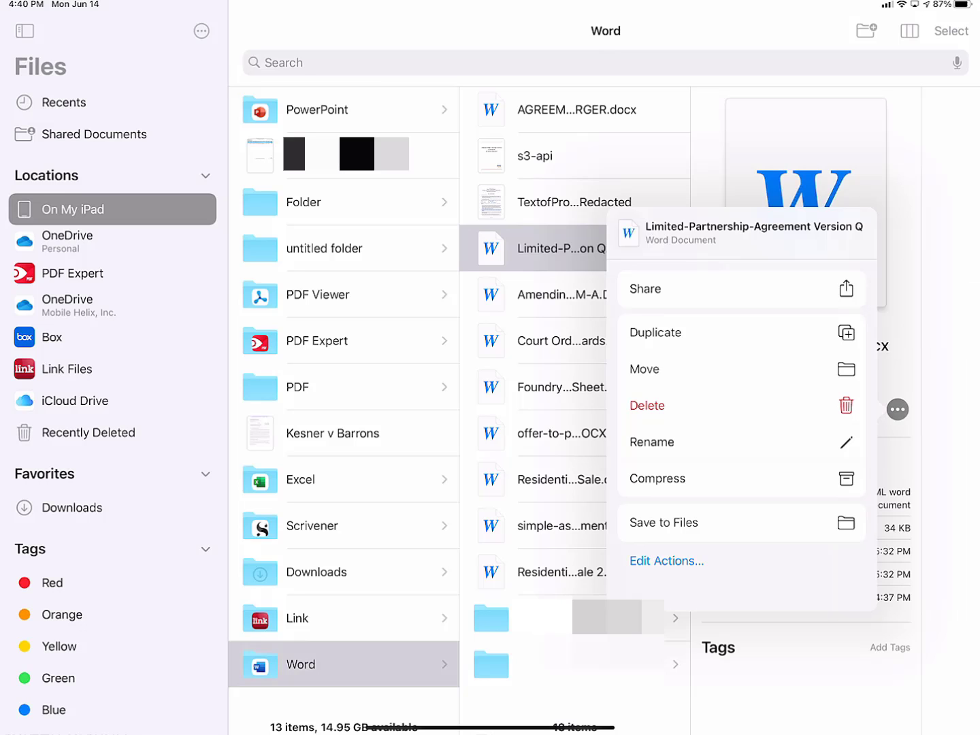
{"action": "left_click", "coordinate": [643, 289]}
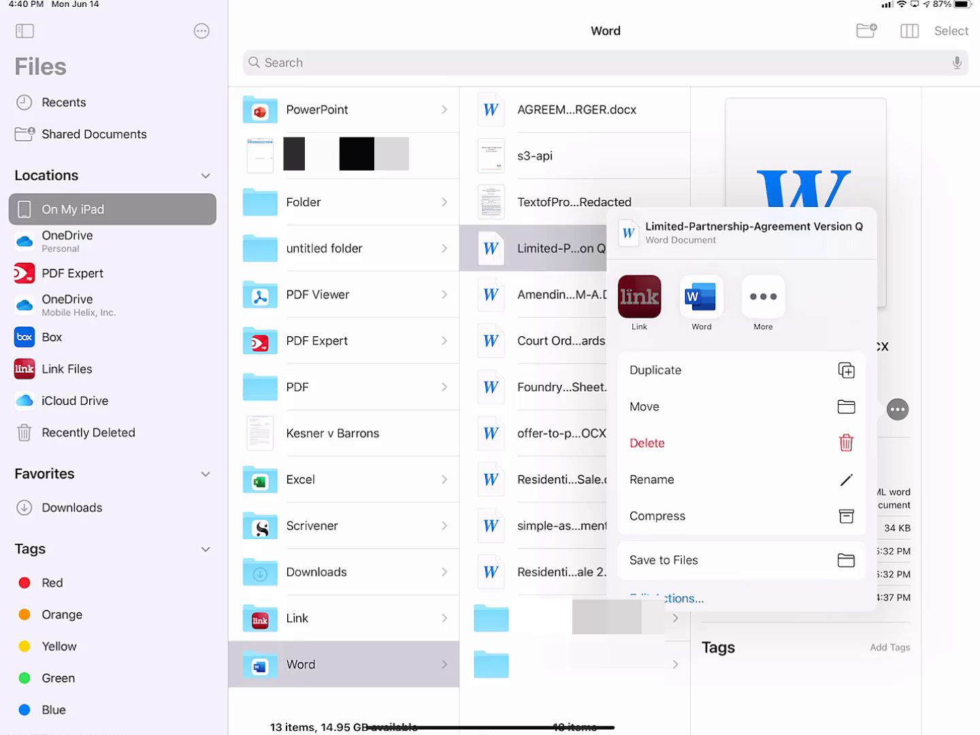
{"action": "left_click", "coordinate": [638, 302]}
{"action": "type", "text": "You name the file"}
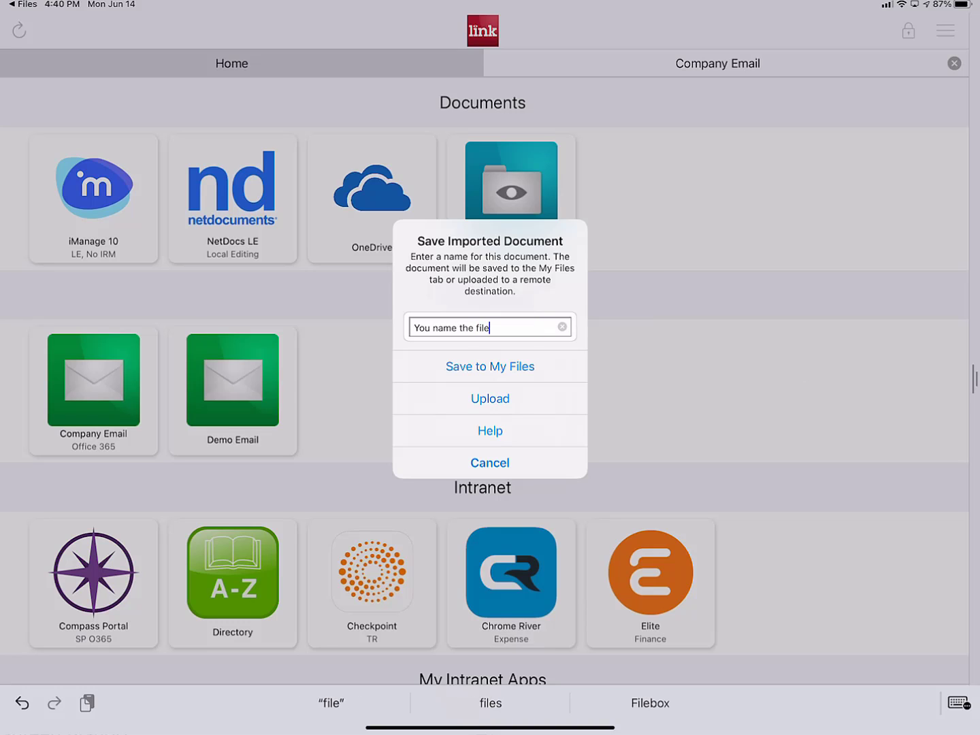
Step: Save the imported document to My Files as 'You name the file here'
{"action": "type", "text": "here"}
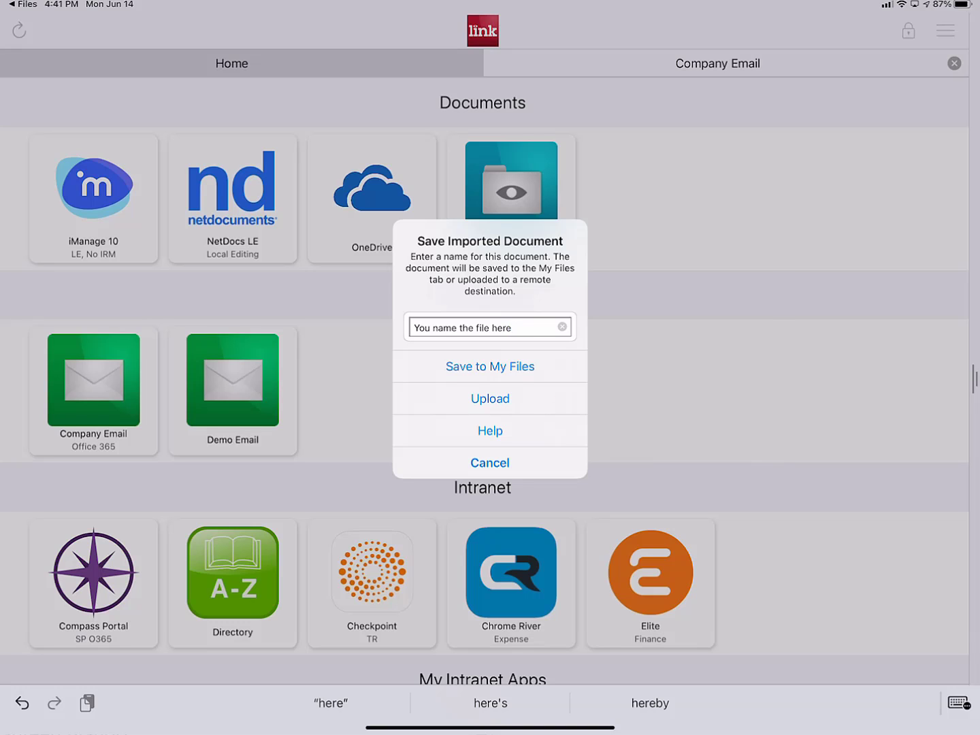
{"action": "left_click", "coordinate": [489, 327]}
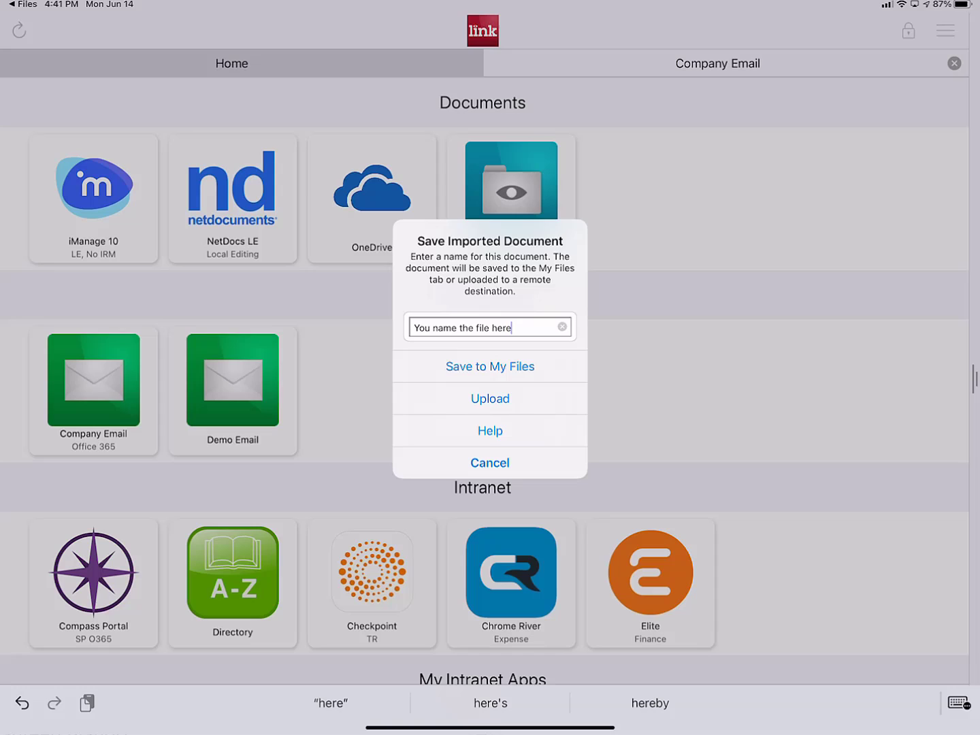
{"action": "left_click", "coordinate": [490, 463]}
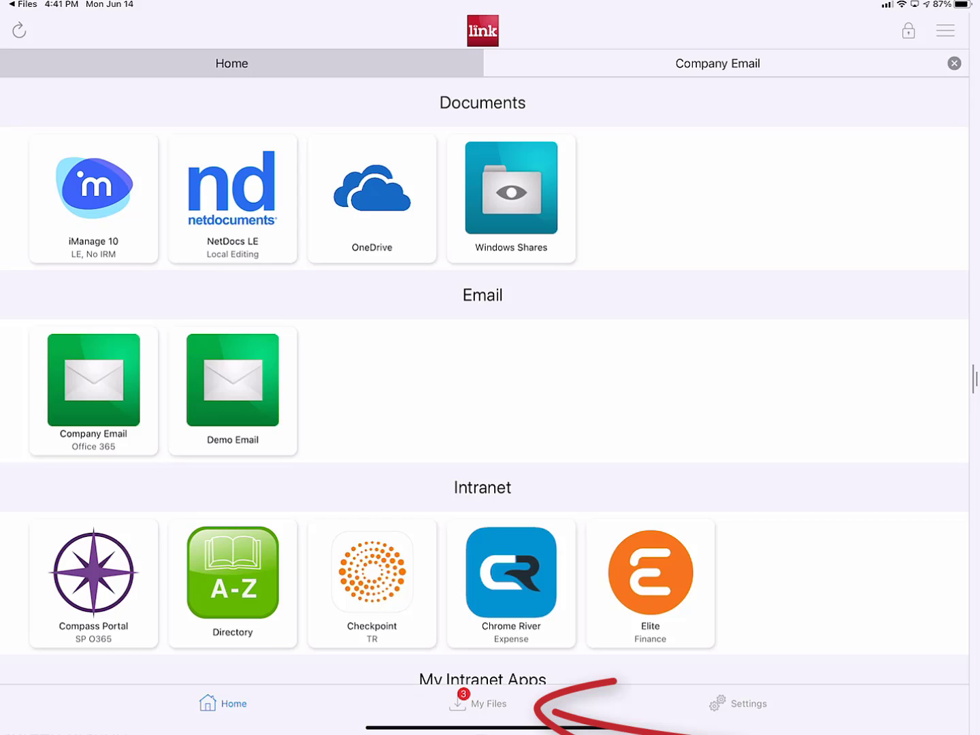
Step: View My Files, then share the agreement from Files to LINK again
{"action": "left_click", "coordinate": [483, 704]}
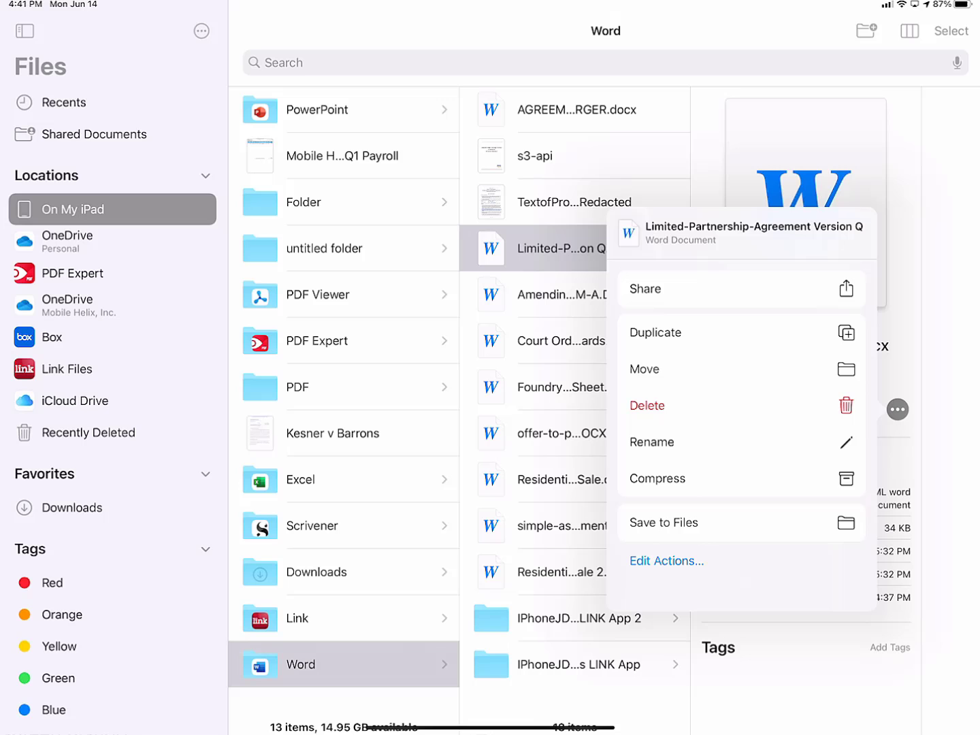
{"action": "left_click", "coordinate": [643, 289]}
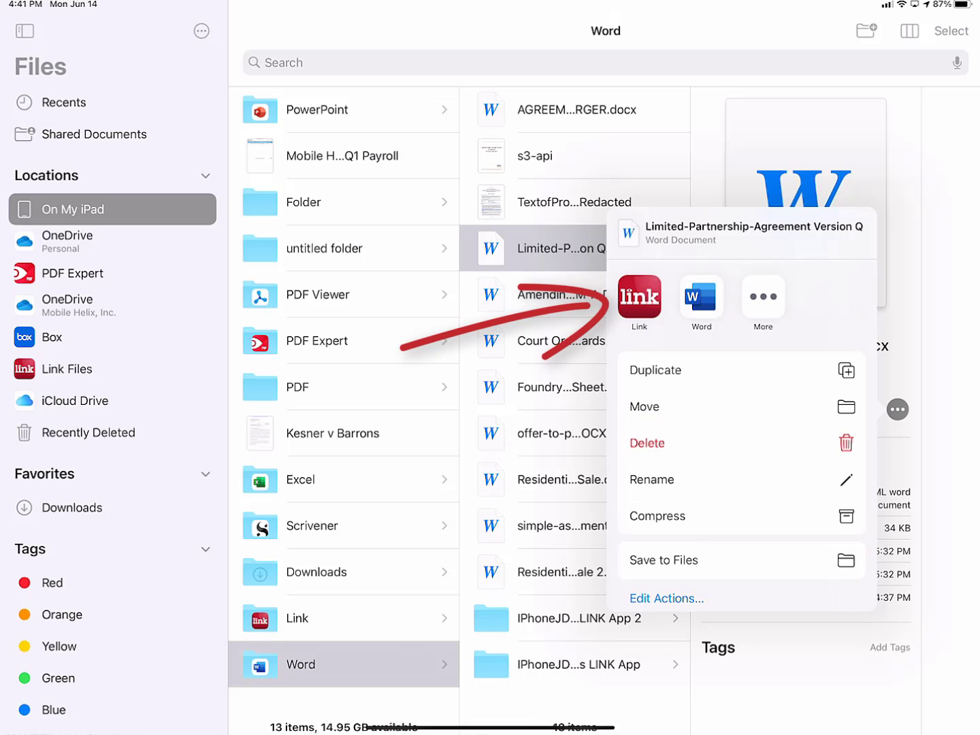
{"action": "left_click", "coordinate": [638, 300]}
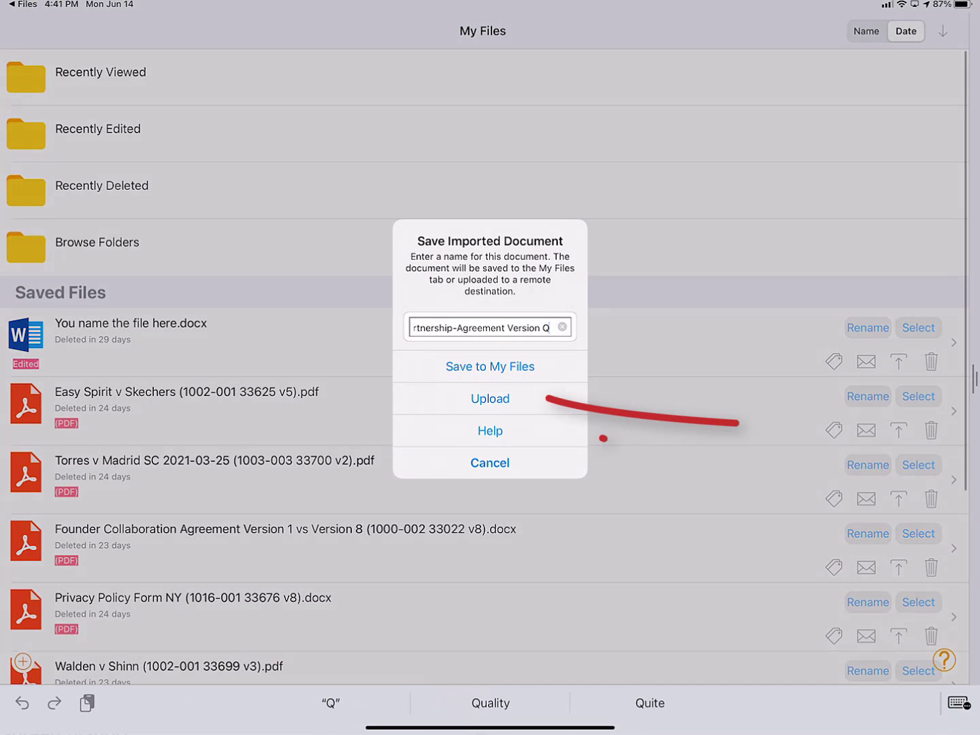
Step: Upload the Version Z agreement to My Matters > 1000.002 Enron v. Cabazon > Agreements
{"action": "left_click", "coordinate": [489, 399]}
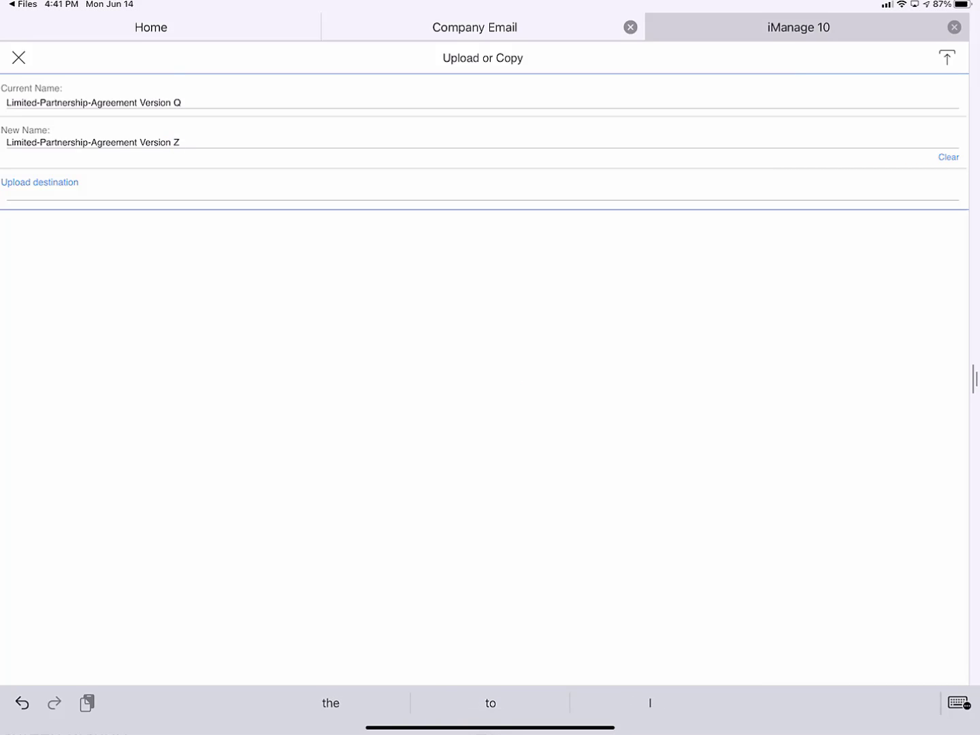
{"action": "left_click", "coordinate": [39, 182]}
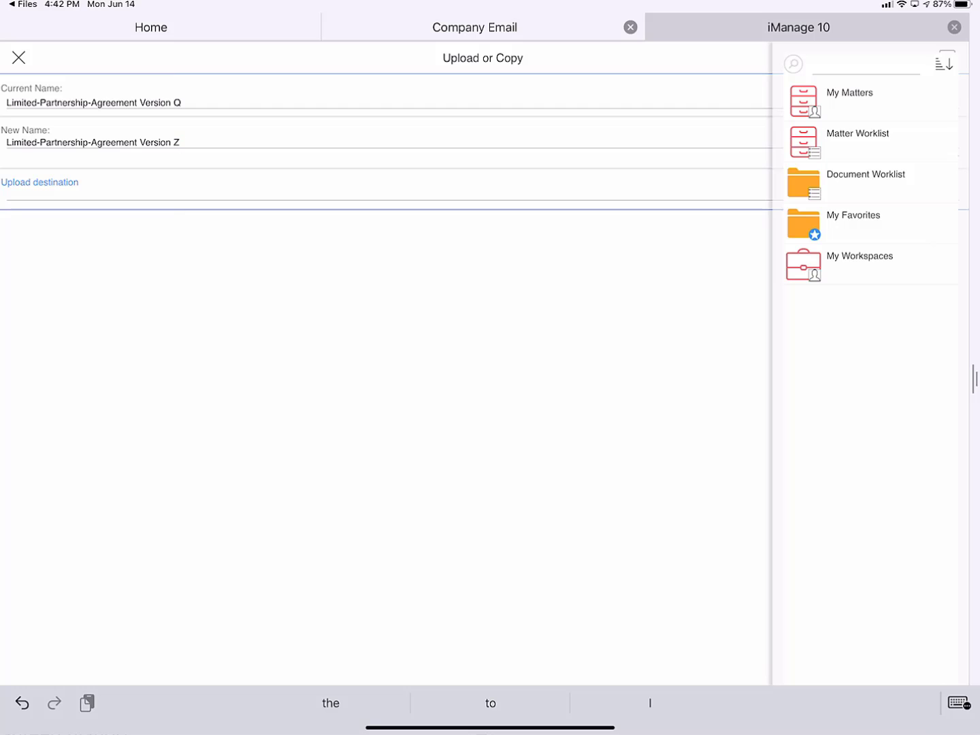
{"action": "left_click", "coordinate": [850, 92]}
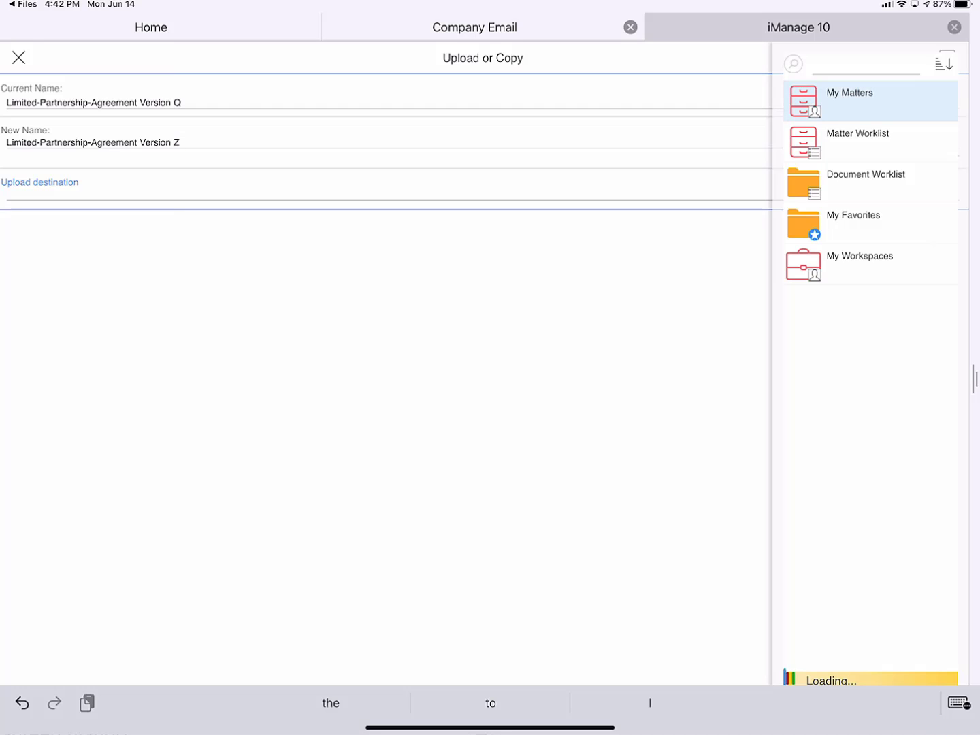
{"action": "left_click", "coordinate": [871, 101]}
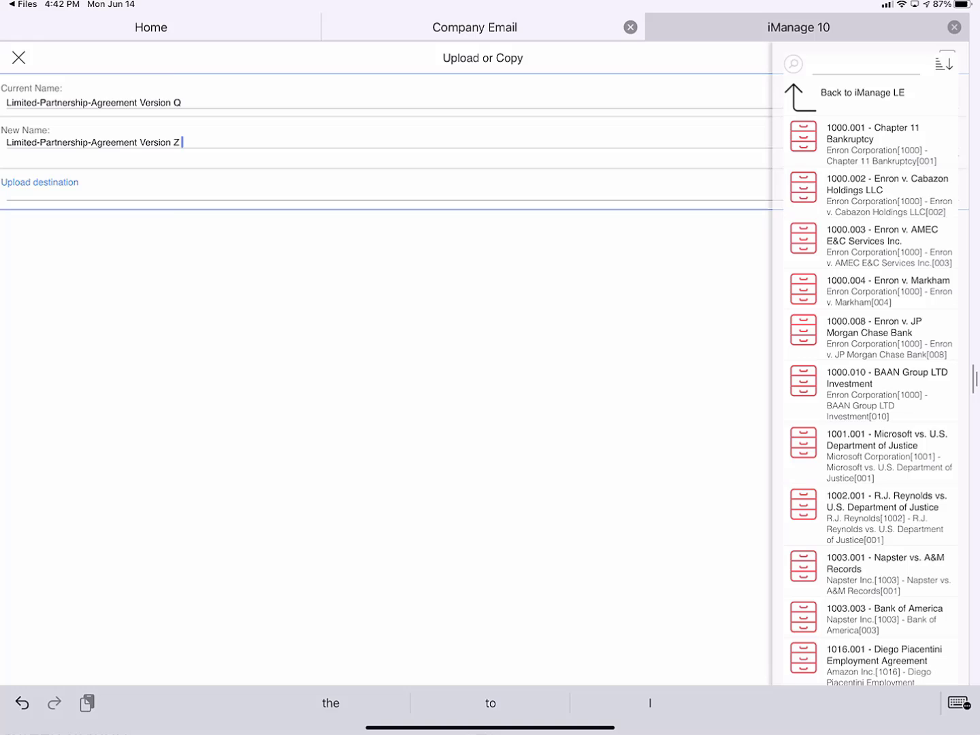
{"action": "left_click", "coordinate": [885, 188]}
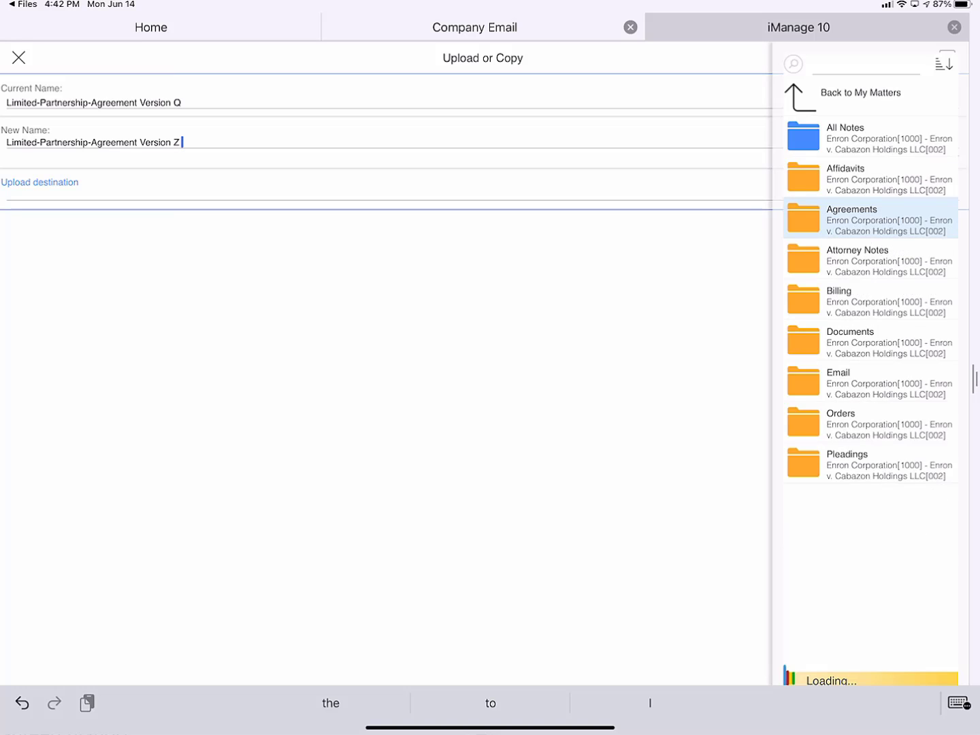
{"action": "left_click", "coordinate": [869, 218]}
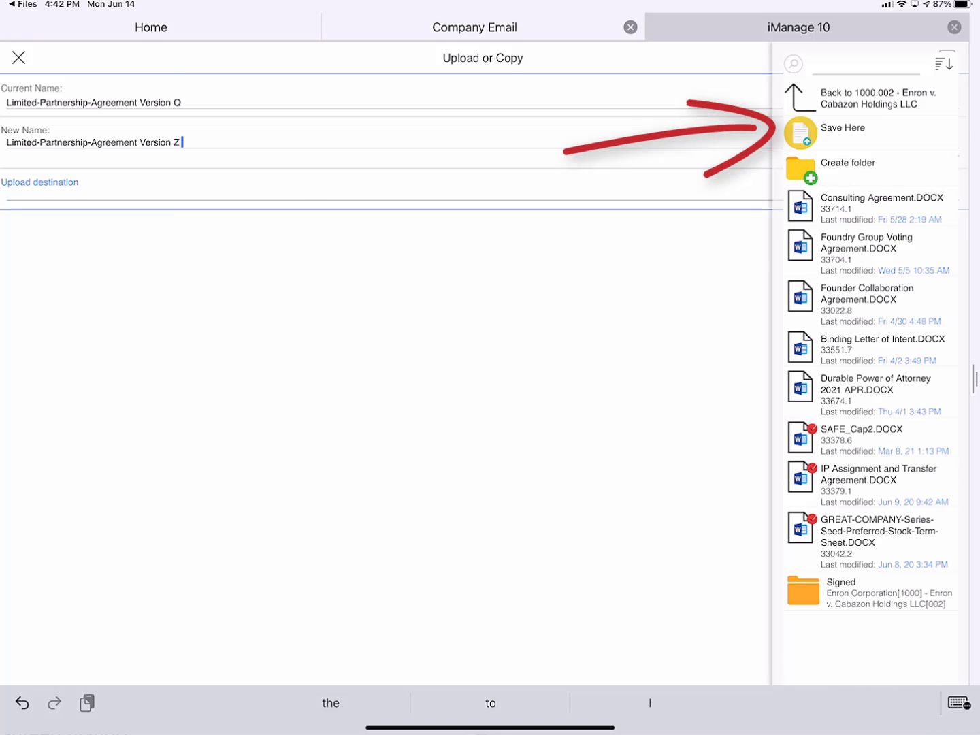
{"action": "left_click", "coordinate": [801, 133]}
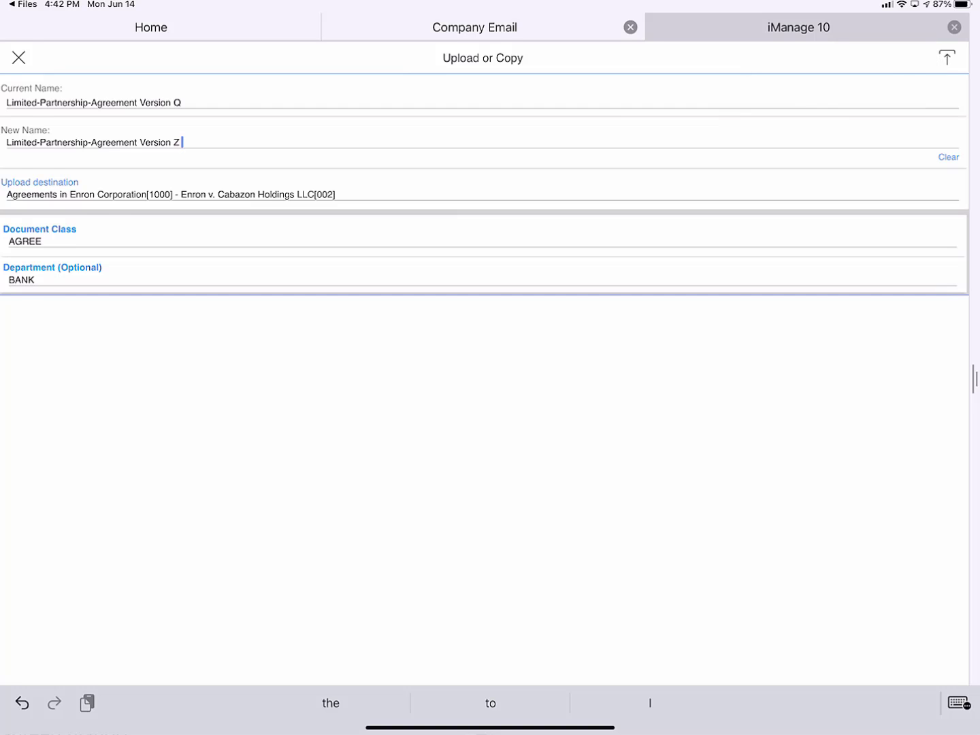
{"action": "left_click", "coordinate": [17, 58]}
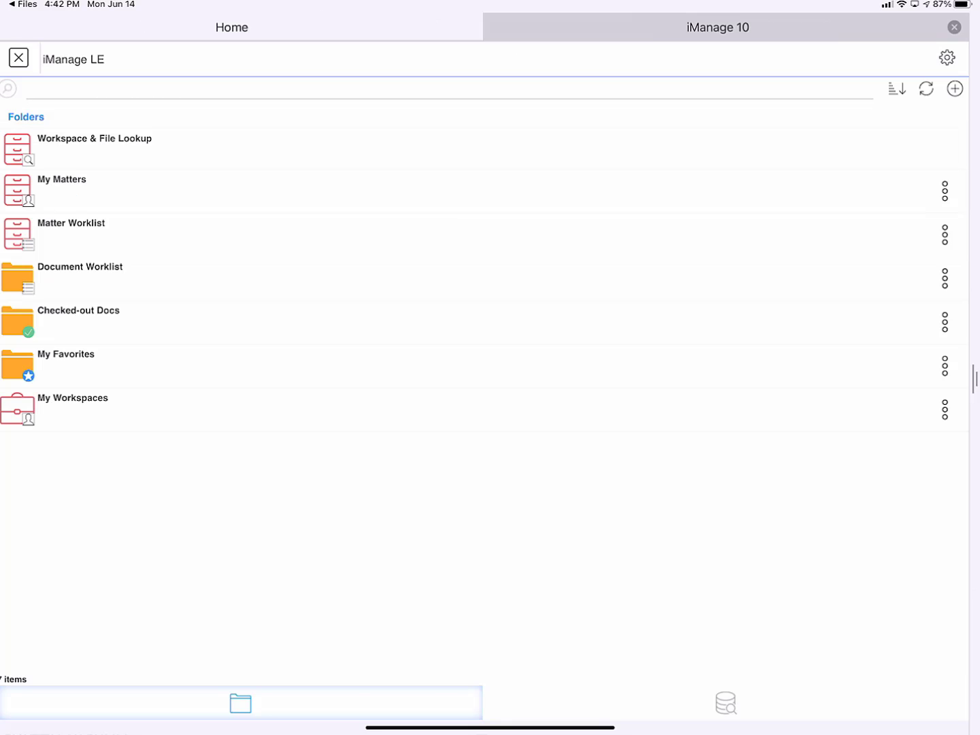
Step: Go back in the iManage 10 tab to the iManage LE root folder list
{"action": "left_click", "coordinate": [81, 266]}
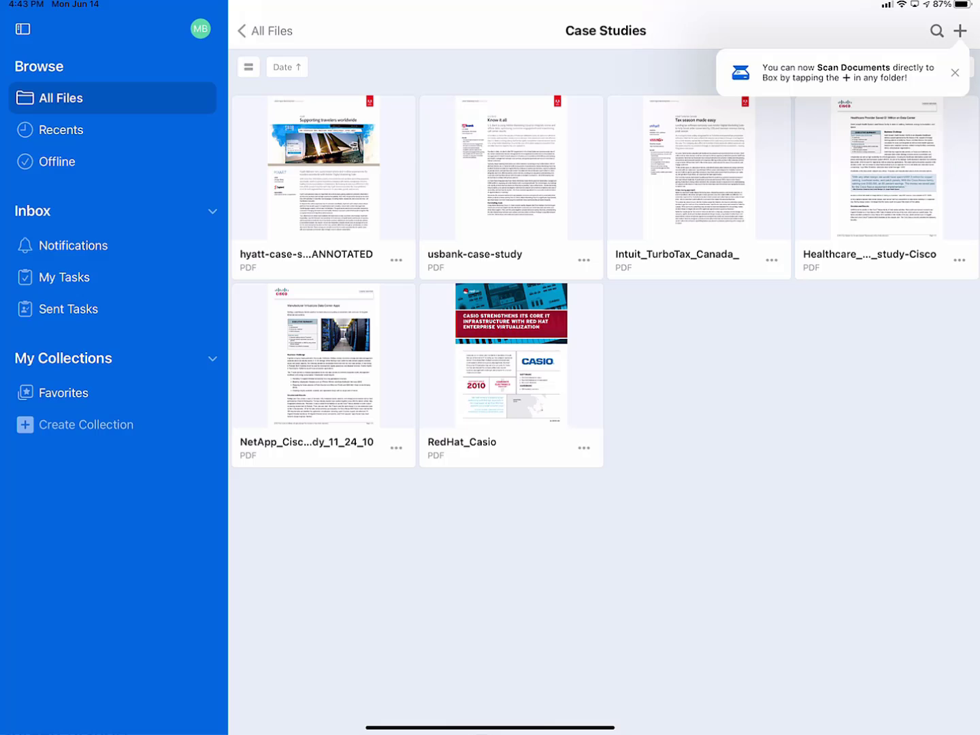
Step: Dismiss the scan tip, open usbank-case-study.pdf and show all its share-to apps
{"action": "left_click", "coordinate": [955, 72]}
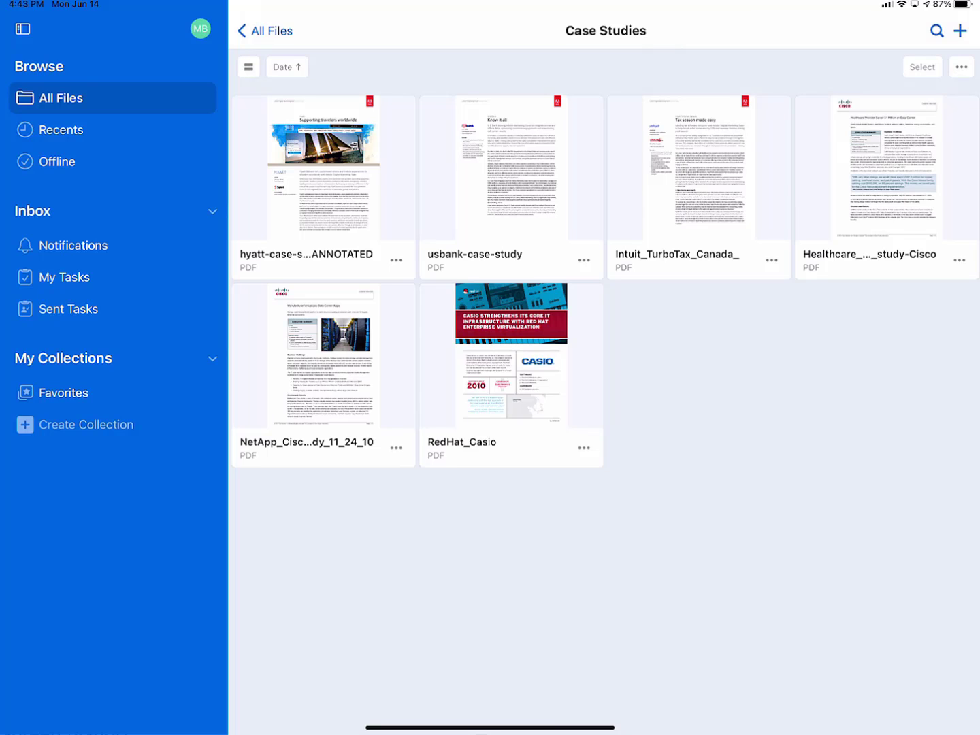
{"action": "left_click", "coordinate": [511, 167]}
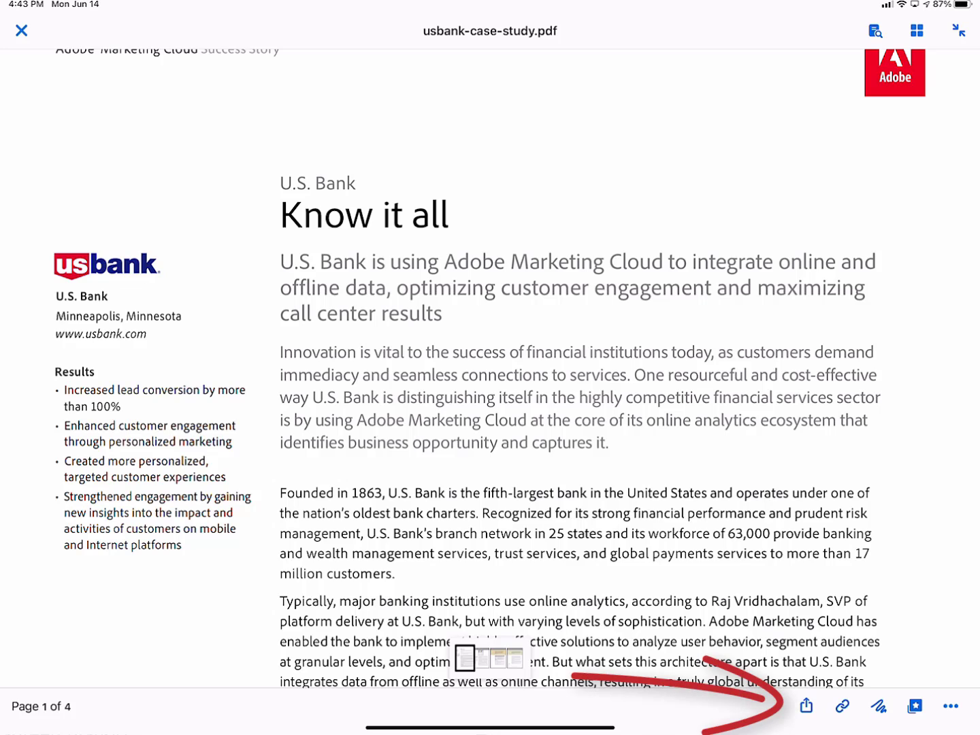
{"action": "left_click", "coordinate": [806, 705]}
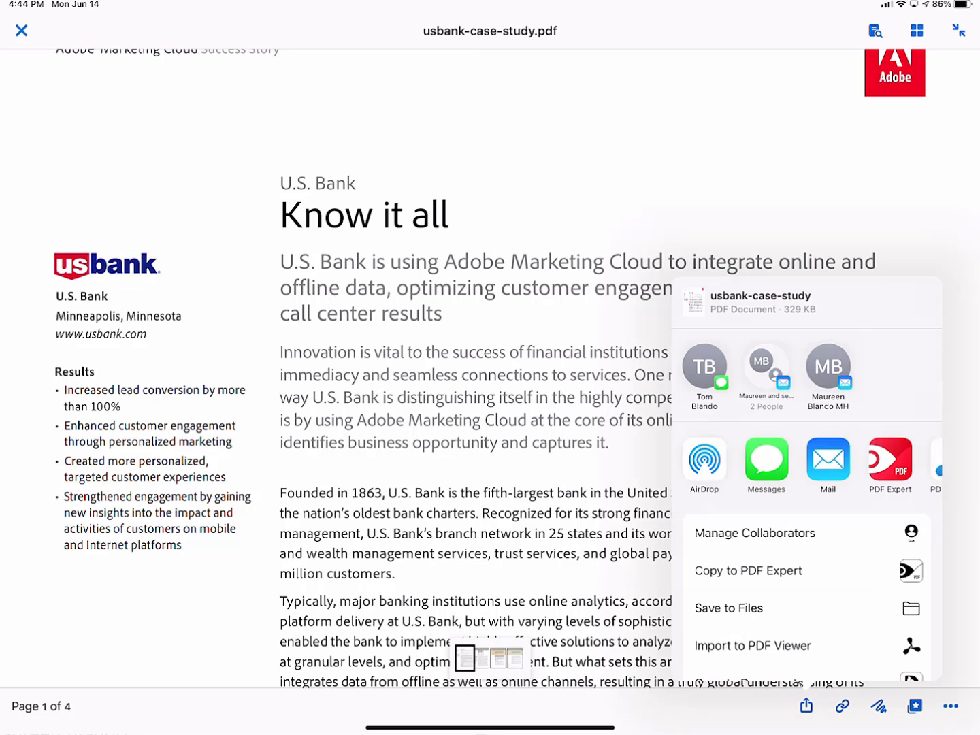
{"action": "scroll", "scroll_direction": "left", "scroll_amount": 3}
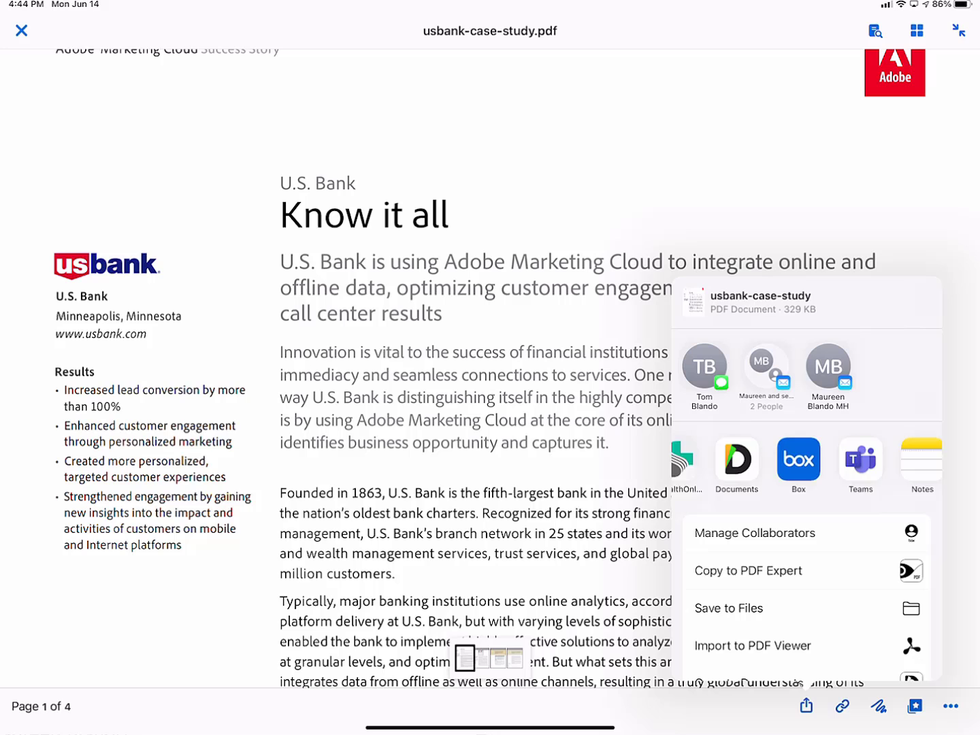
{"action": "scroll", "scroll_direction": "left", "scroll_amount": 3}
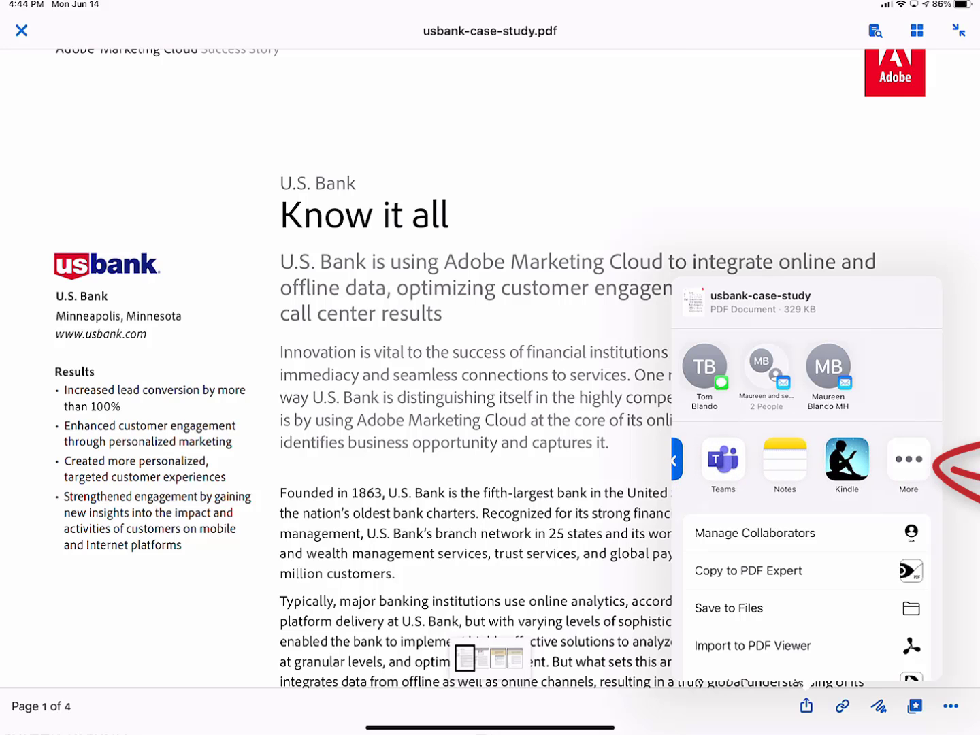
{"action": "left_click", "coordinate": [908, 465]}
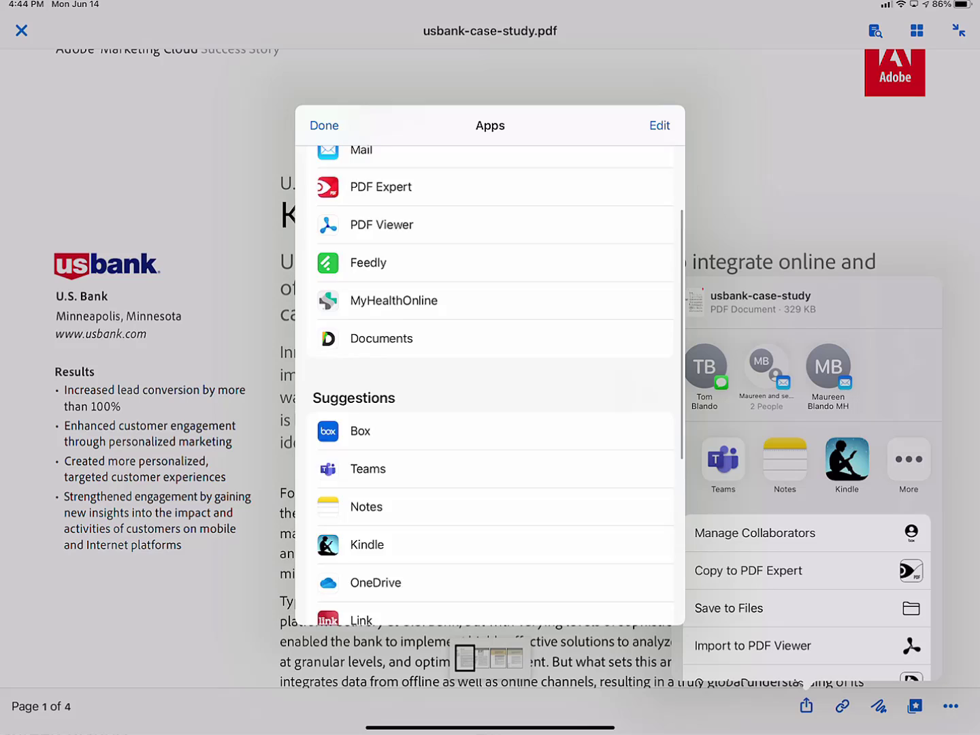
Step: Pick Link under Suggestions to send usbank-case-study.pdf from Box
{"action": "scroll", "scroll_direction": "up", "scroll_amount": 3}
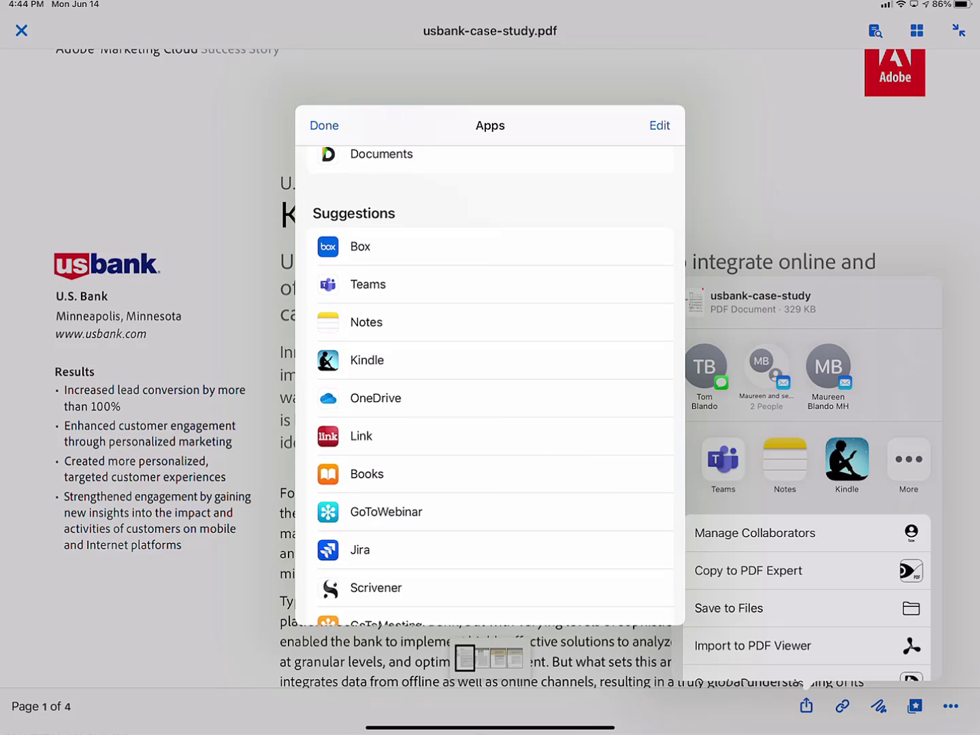
{"action": "left_click", "coordinate": [359, 247]}
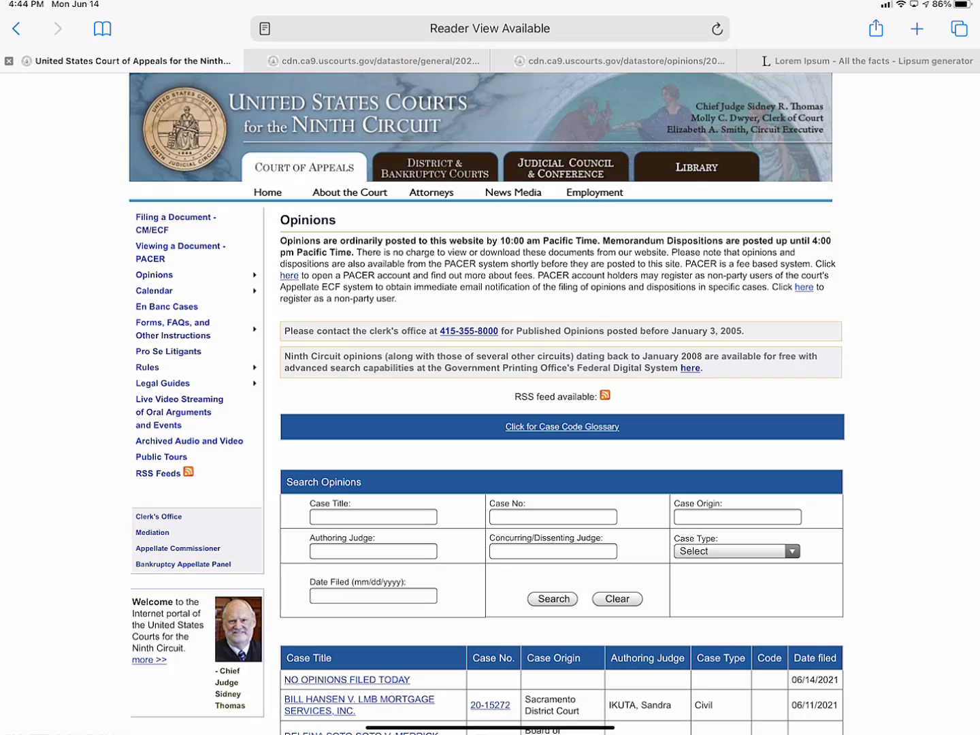
Step: Open the Lenore Albert v. Jeffrey Golden opinion in Safari and share it to Link
{"action": "scroll", "scroll_direction": "down", "scroll_amount": 3}
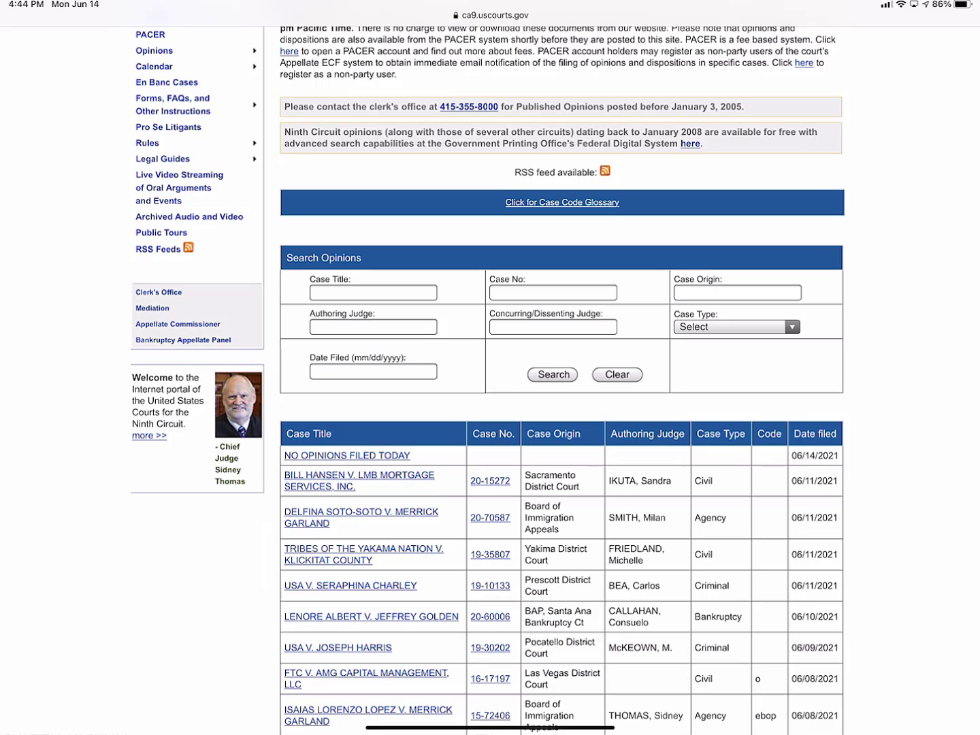
{"action": "left_click", "coordinate": [372, 617]}
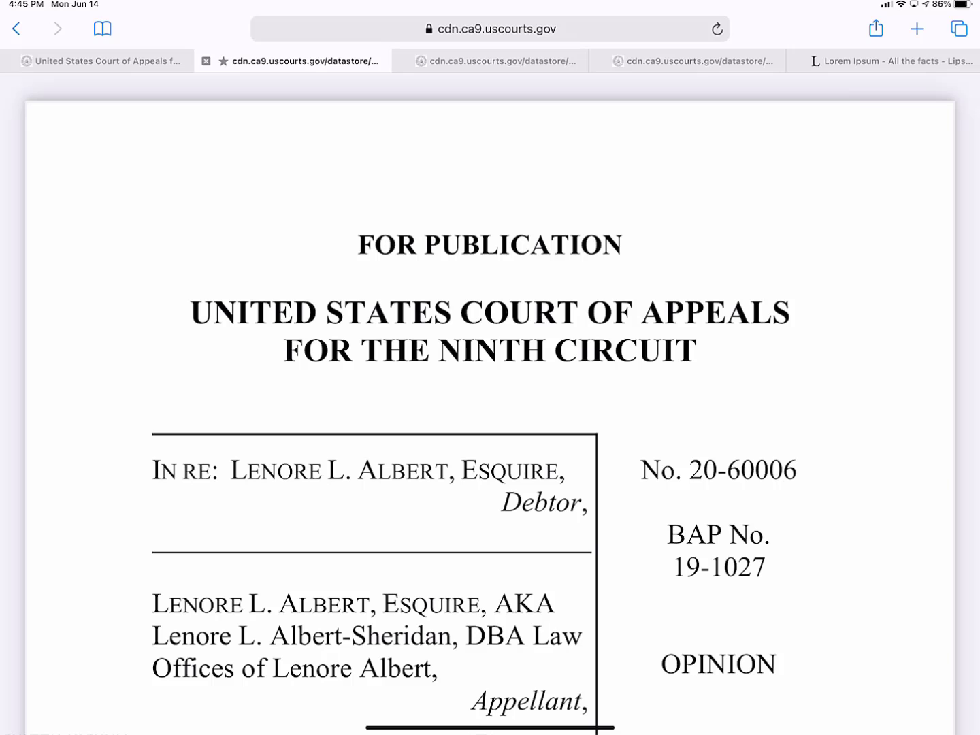
{"action": "left_click", "coordinate": [877, 28]}
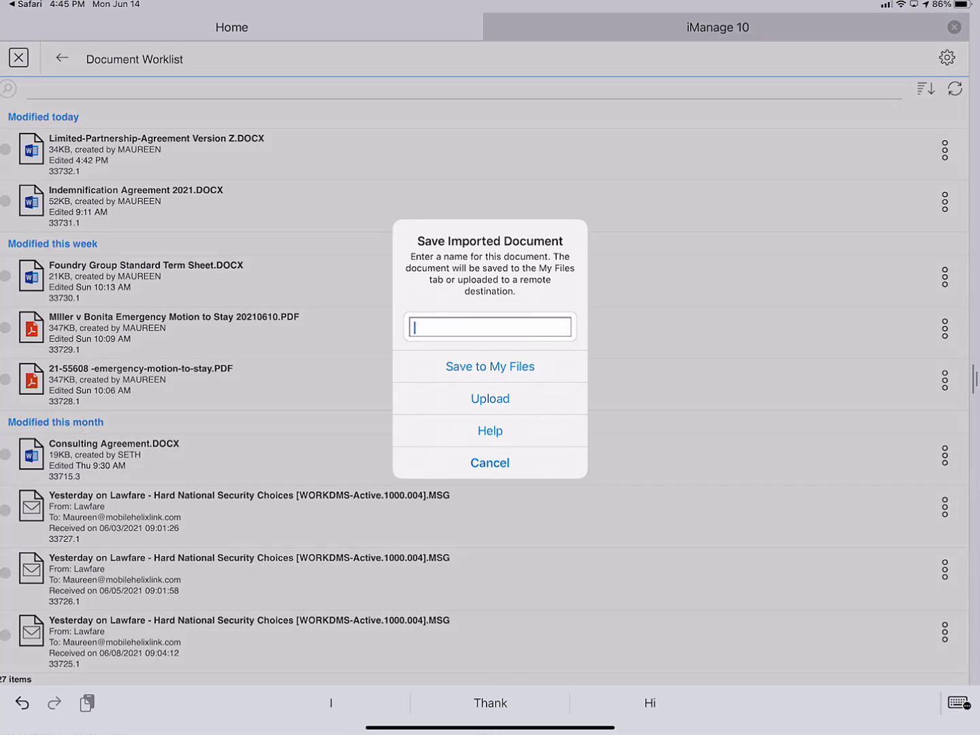
Step: Enter 'Albert v Golden' as the name in Save Imported Document
{"action": "type", "text": "Albert v Go"}
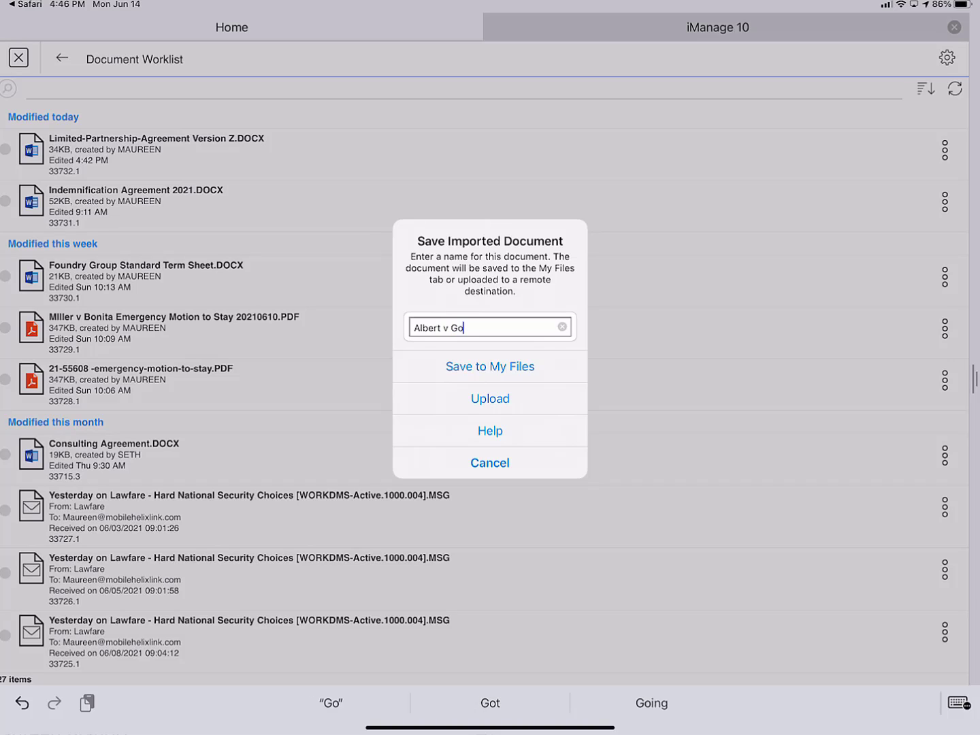
{"action": "type", "text": "lden"}
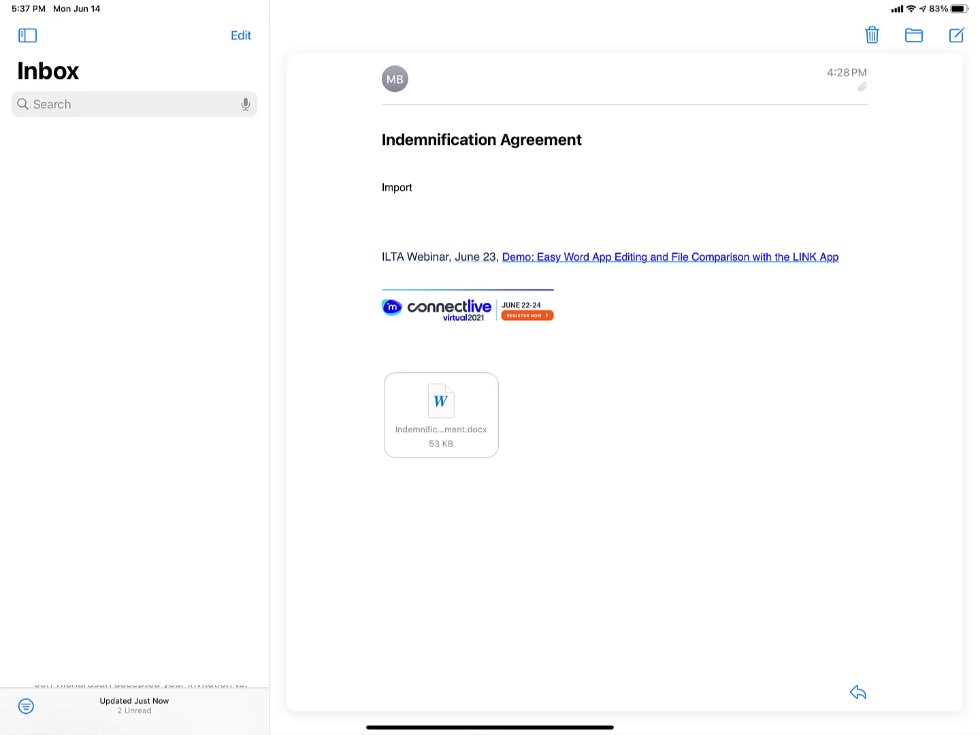
Step: Share the Indemnification Agreement.docx attachment from its long-press menu
{"action": "left_click", "coordinate": [440, 415]}
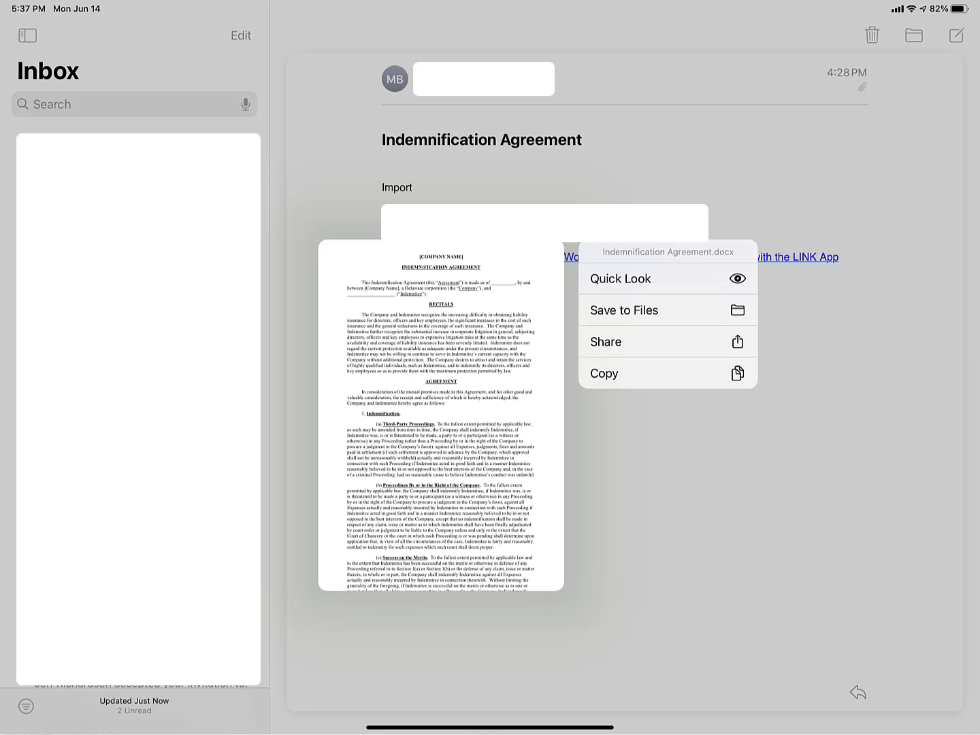
{"action": "left_click", "coordinate": [604, 342]}
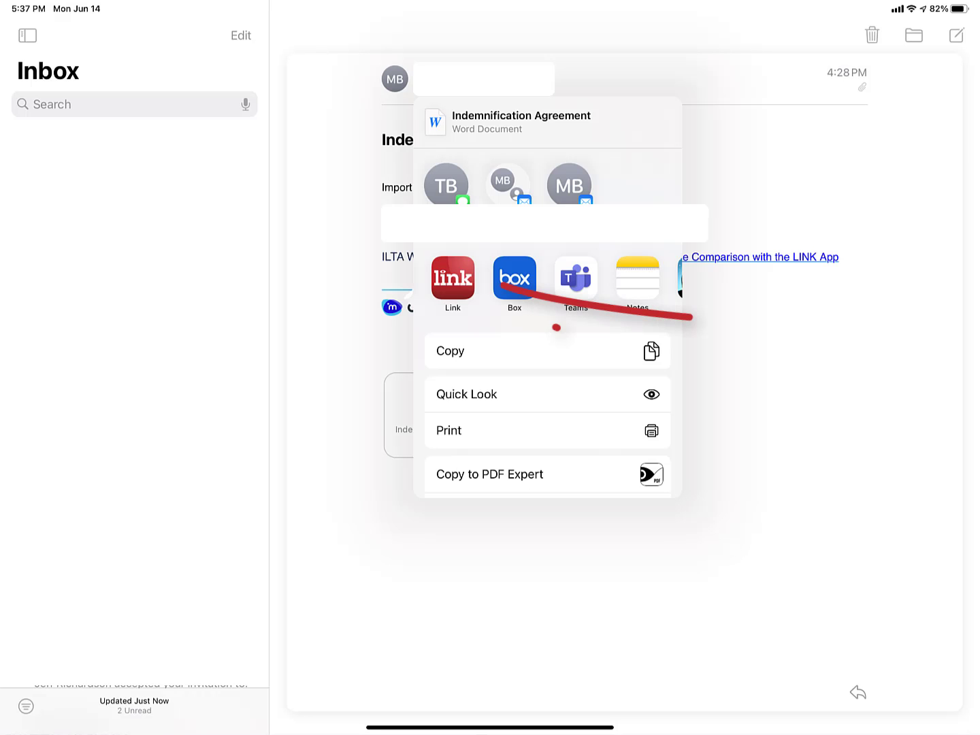